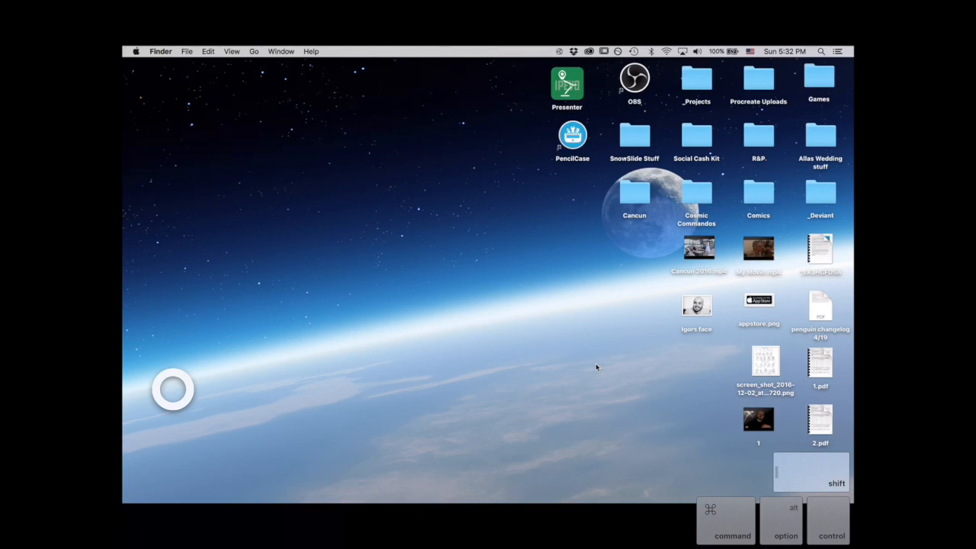
# Show the Creative Cloud Apps panel listing pending updates and installed apps.
pyautogui.click(588, 51)
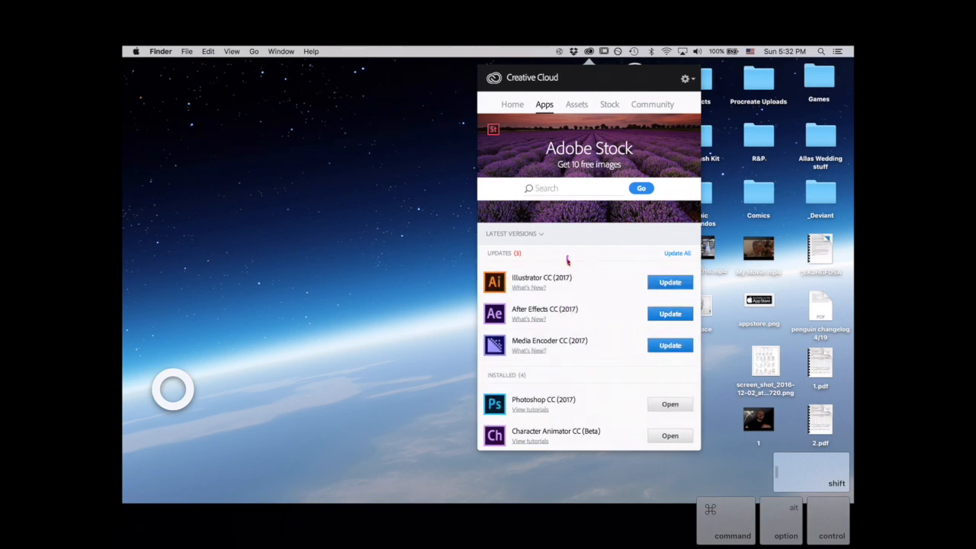
pyautogui.moveTo(575, 251)
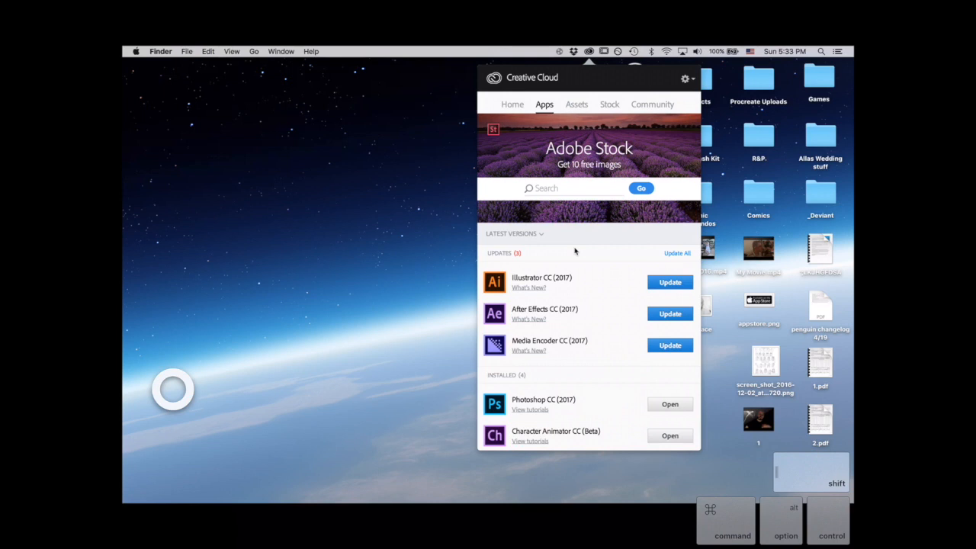
pyautogui.moveTo(587, 211)
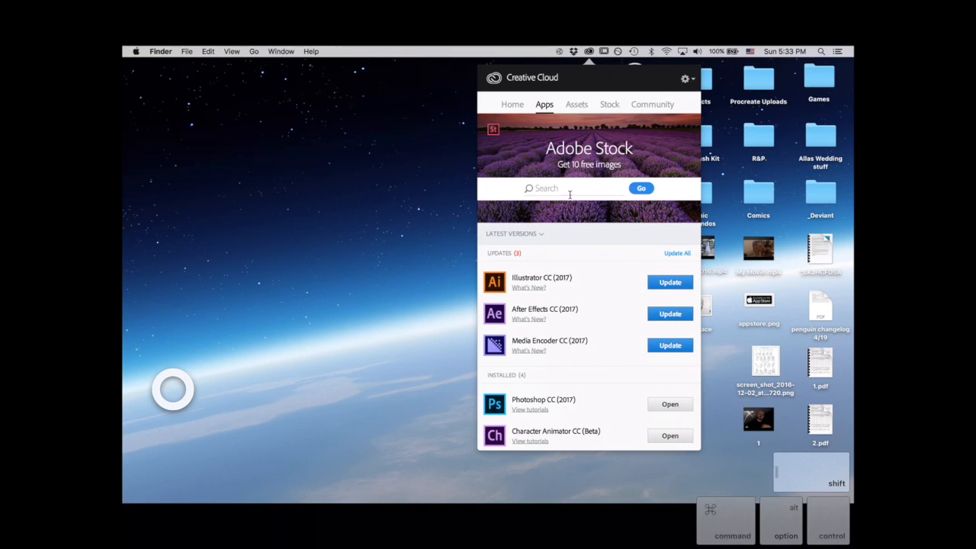
pyautogui.moveTo(582, 219)
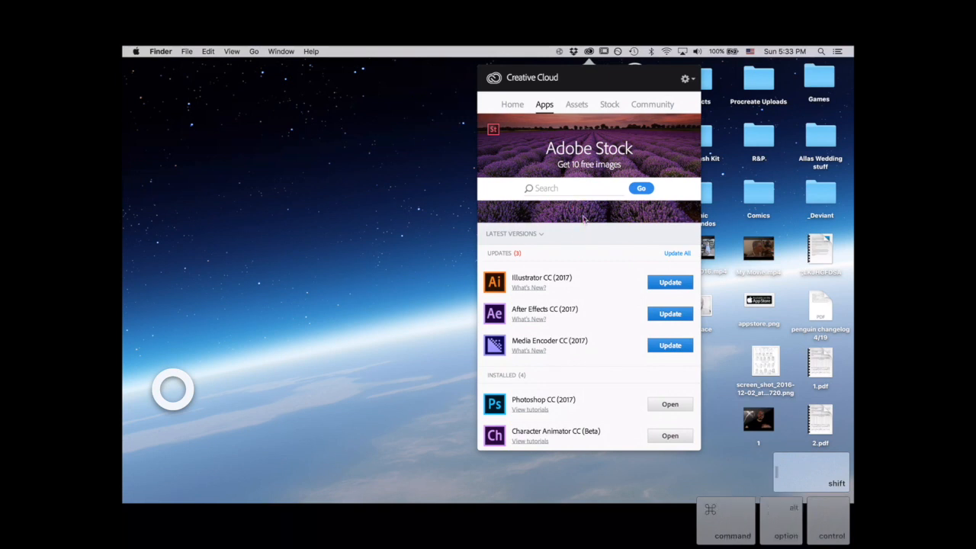
pyautogui.moveTo(573, 221)
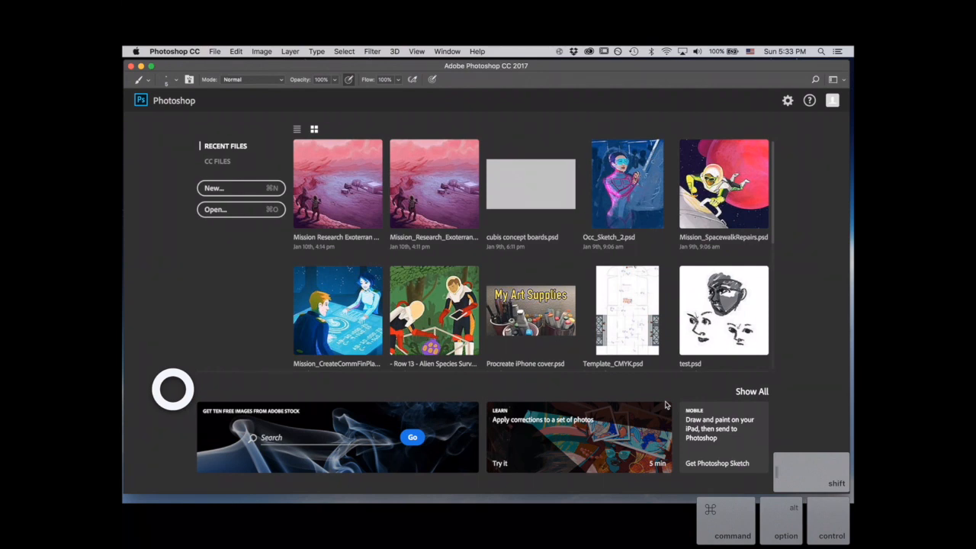
# Create a new Untitled-1 document from the 1920×1080 px, 72 ppi preset.
pyautogui.click(215, 51)
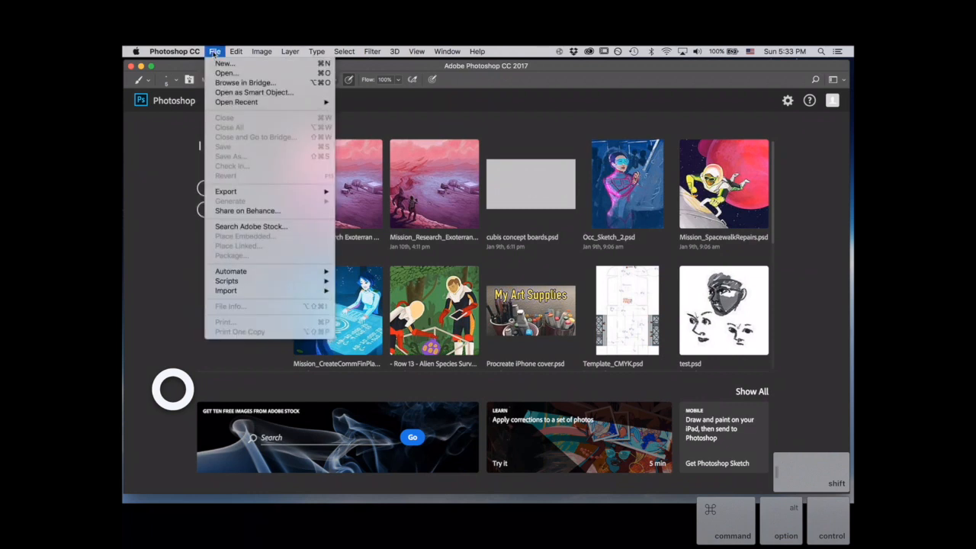
pyautogui.click(224, 64)
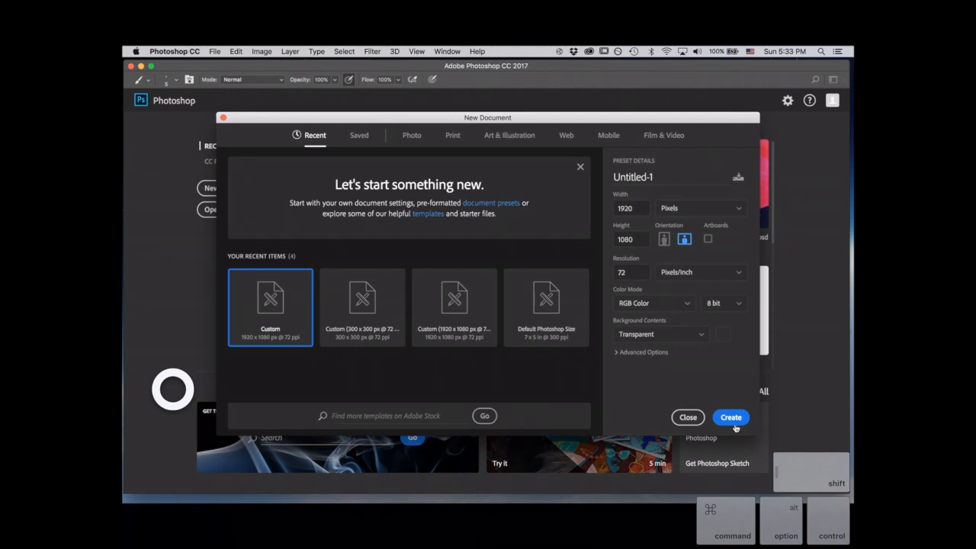
pyautogui.click(729, 418)
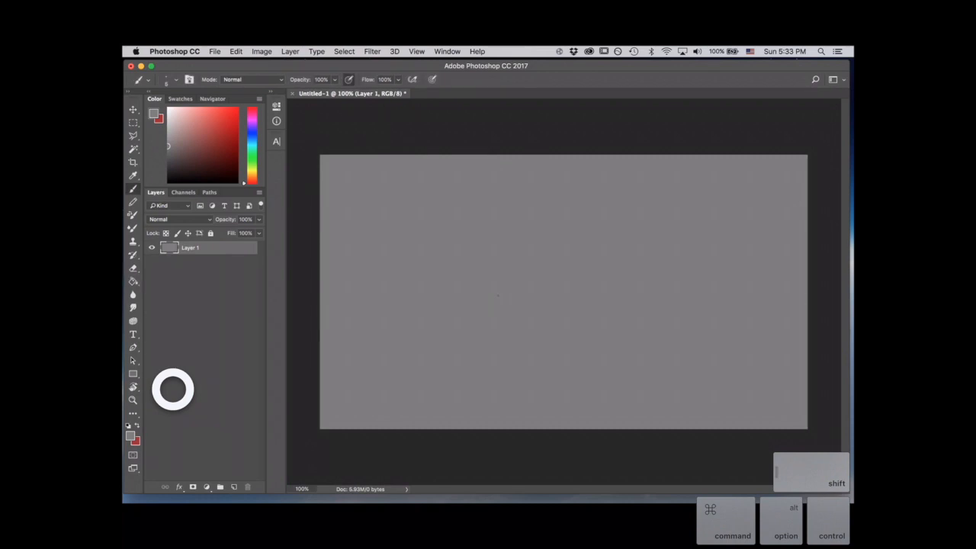
# Add a new layer and sketch the knight's torso and legs on it.
pyautogui.click(234, 486)
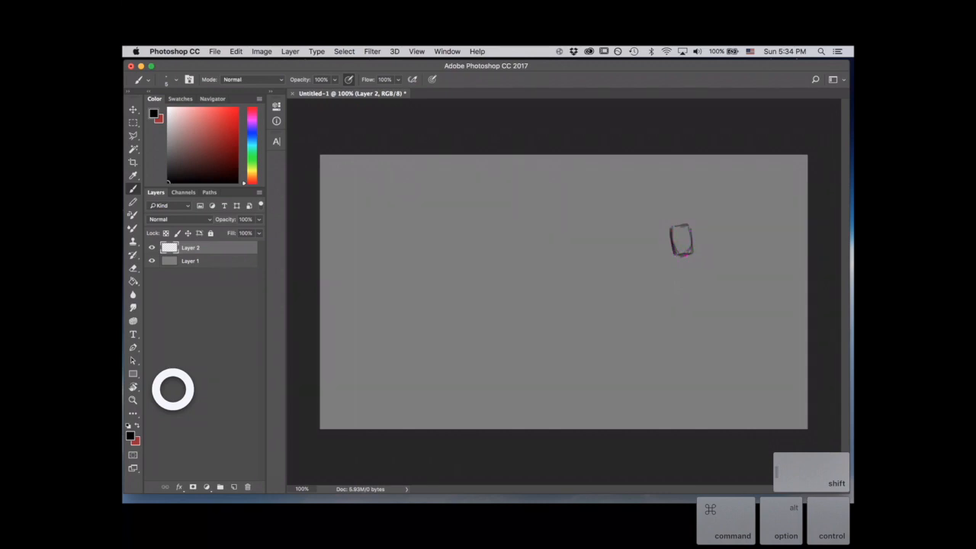
pyautogui.moveTo(683, 241); pyautogui.dragTo(684, 288)
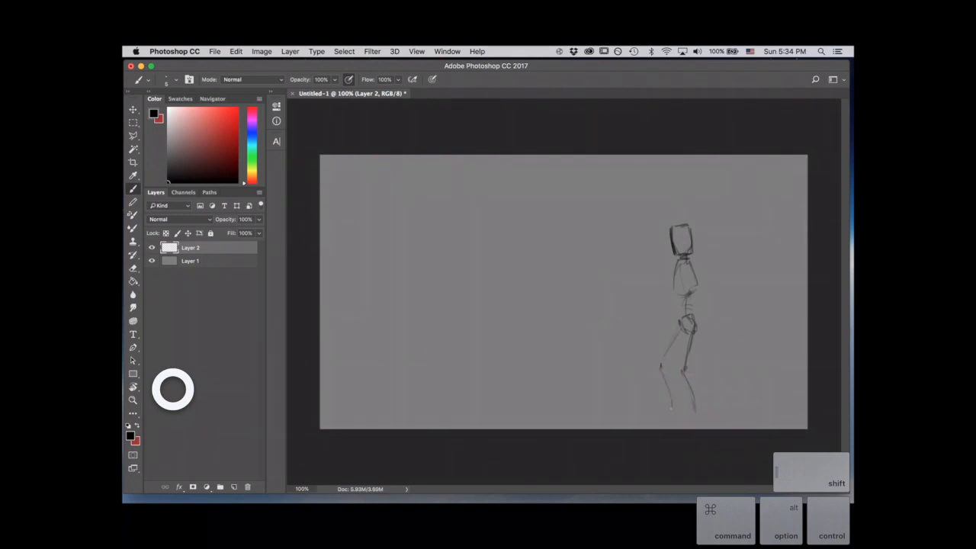
# Brush several horizontal practice lines across the upper-left canvas to test the brush.
pyautogui.moveTo(369, 183); pyautogui.dragTo(404, 181)
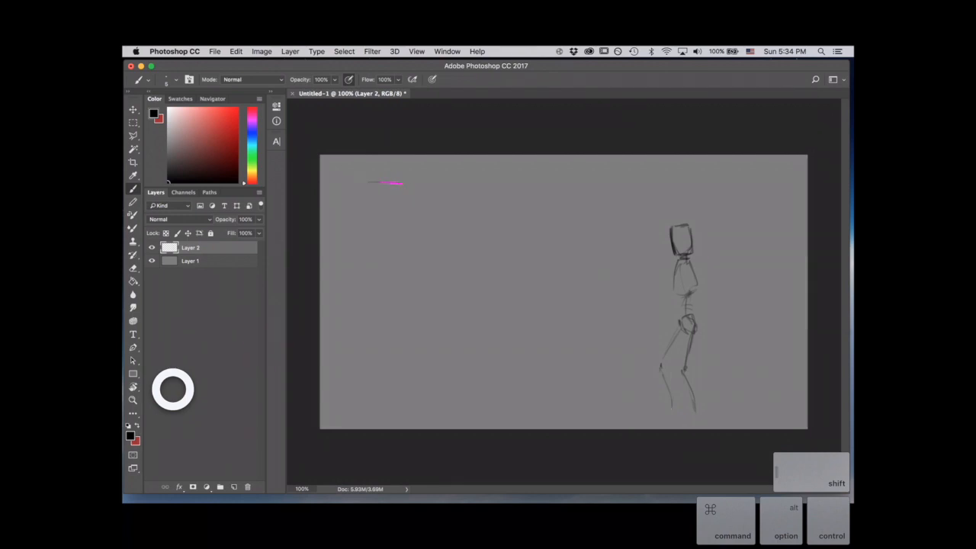
pyautogui.moveTo(382, 183); pyautogui.dragTo(622, 190)
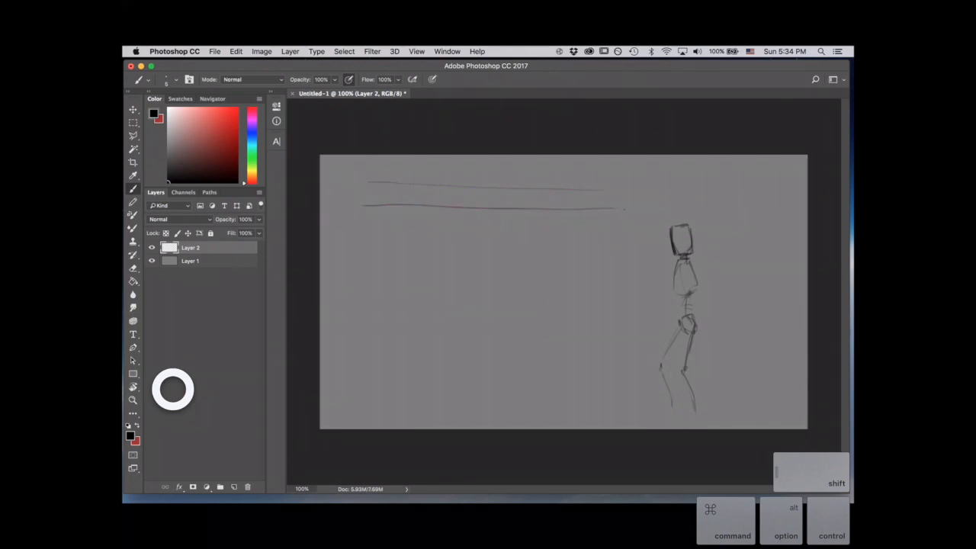
pyautogui.moveTo(363, 235); pyautogui.dragTo(617, 235)
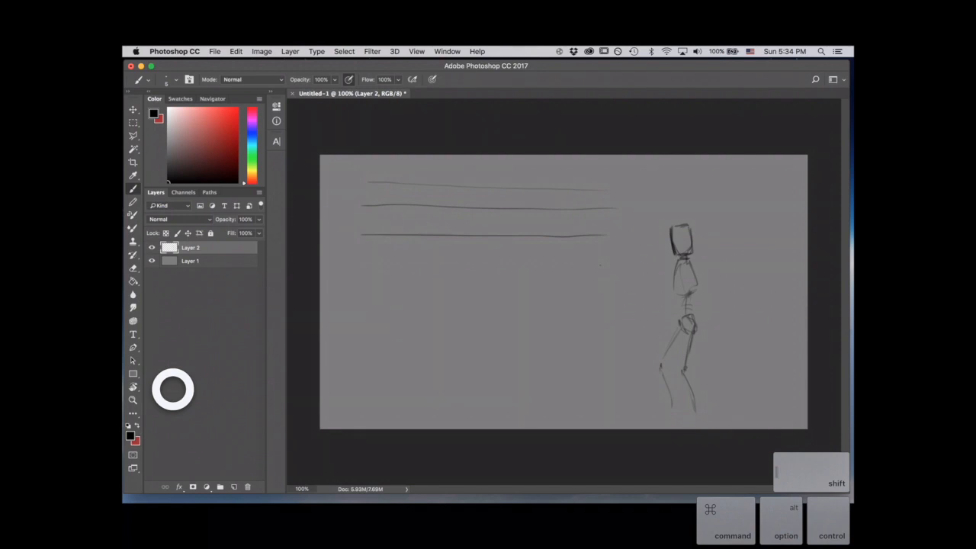
pyautogui.moveTo(360, 265); pyautogui.dragTo(622, 265)
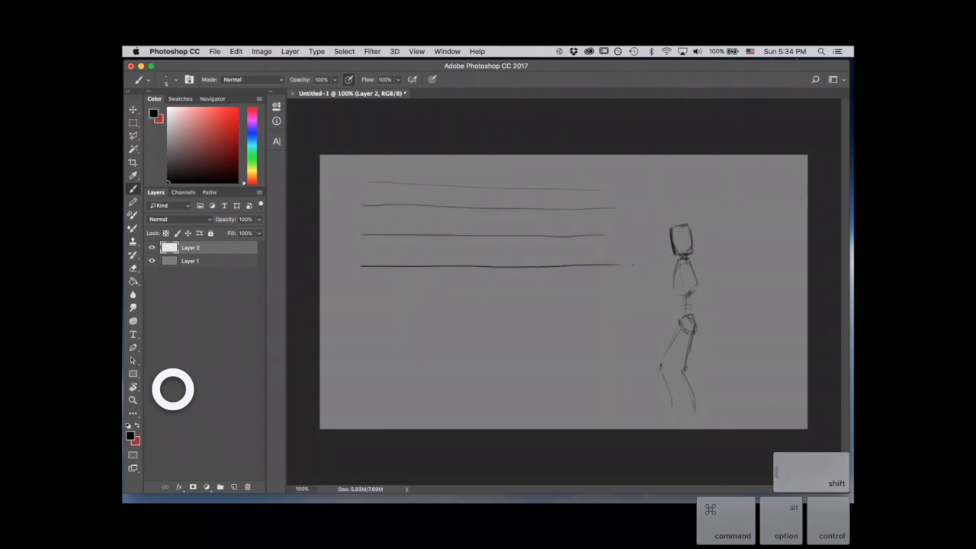
pyautogui.moveTo(358, 302); pyautogui.dragTo(631, 299)
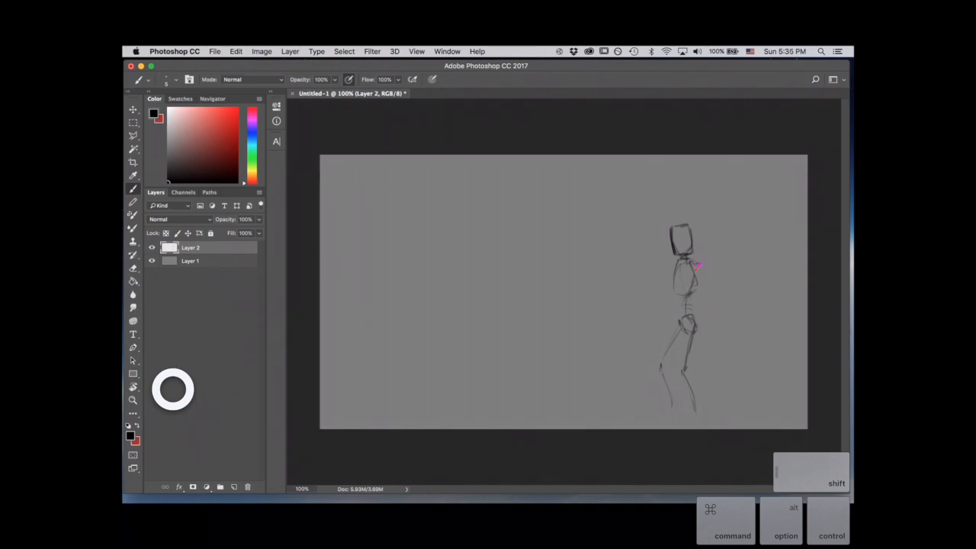
# Draw the shoulders, raised arm, hexagonal shield around the hand, and leg details.
pyautogui.moveTo(669, 269); pyautogui.dragTo(709, 303)
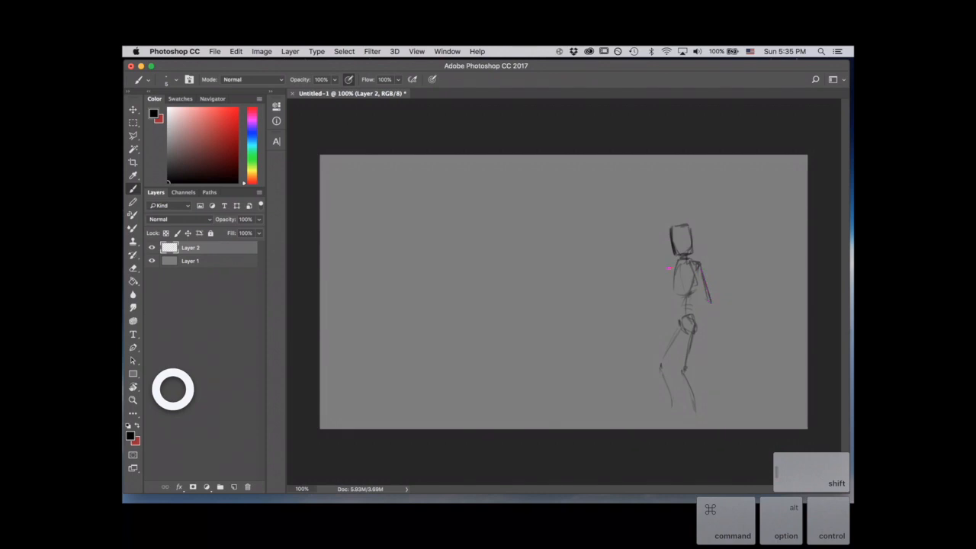
pyautogui.moveTo(671, 265); pyautogui.dragTo(648, 288)
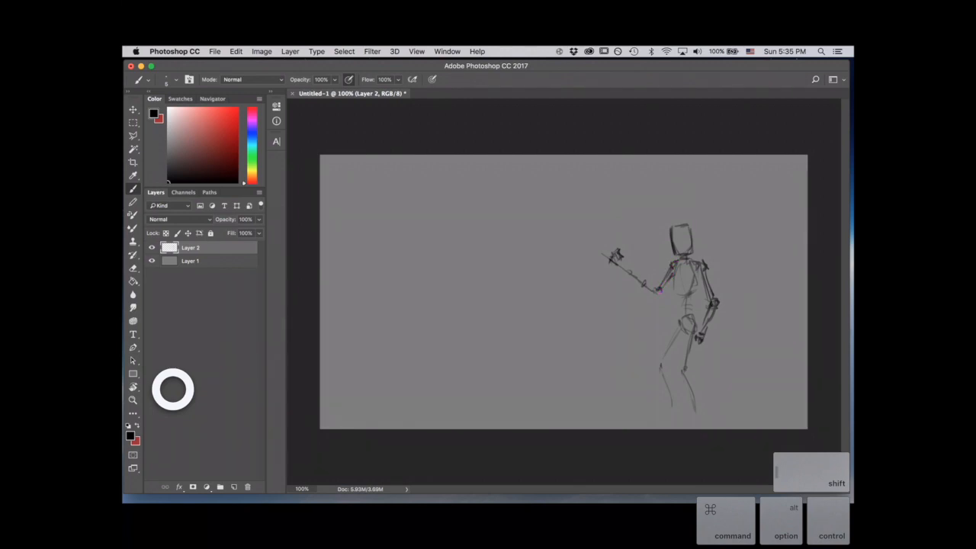
pyautogui.moveTo(617, 262); pyautogui.dragTo(658, 293)
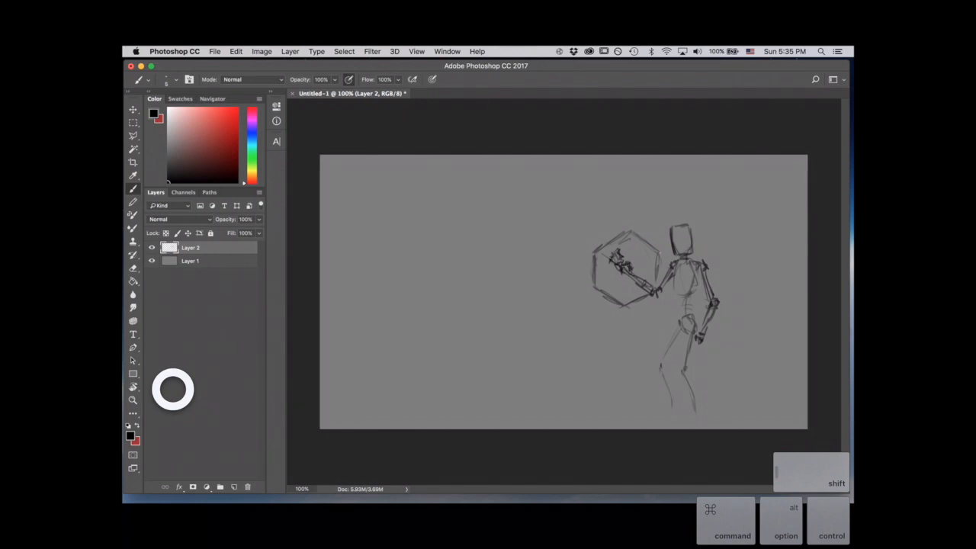
pyautogui.moveTo(683, 298); pyautogui.dragTo(677, 324)
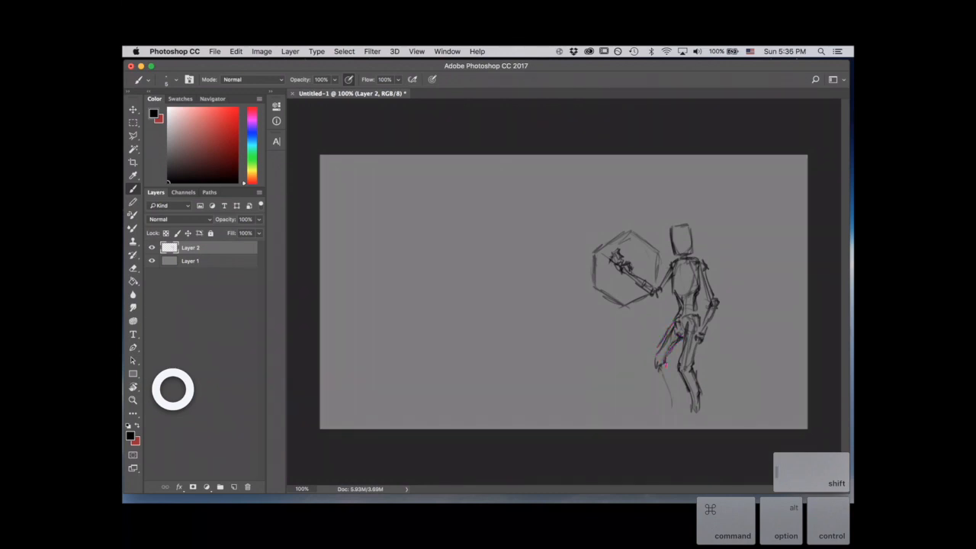
# Draw the long diagonal spear line running through the knight figure.
pyautogui.moveTo(671, 335); pyautogui.dragTo(671, 404)
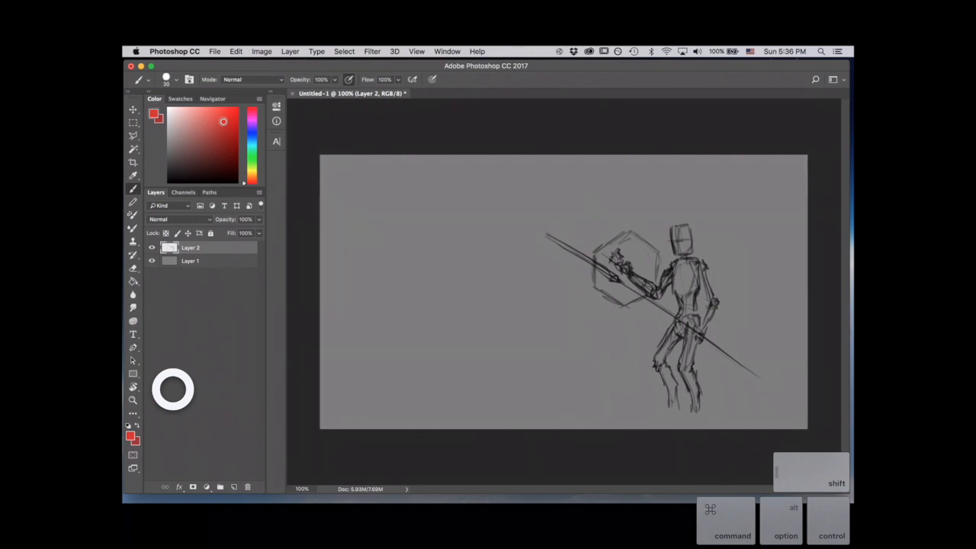
# Paint solid red armor across the knight's shoulders and torso.
pyautogui.click(700, 266)
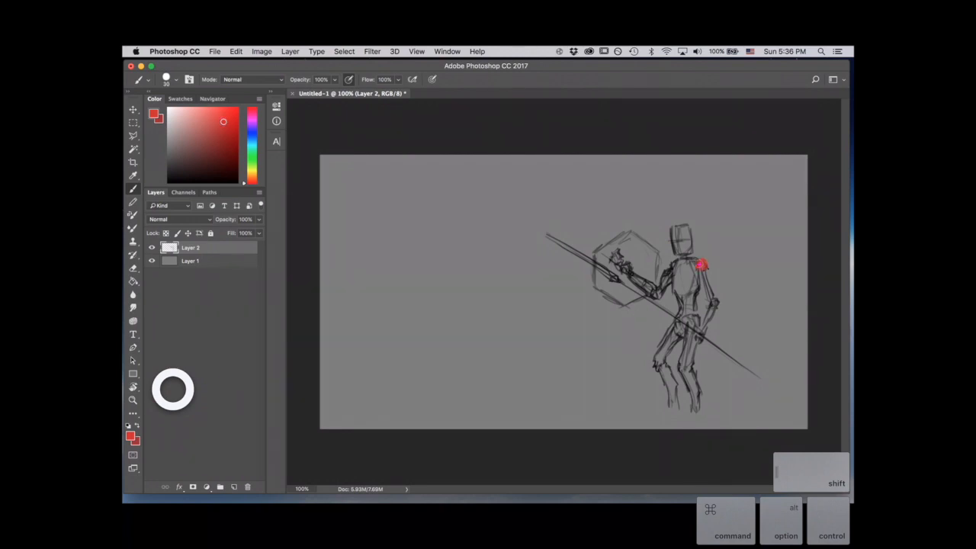
pyautogui.moveTo(702, 265); pyautogui.dragTo(689, 265)
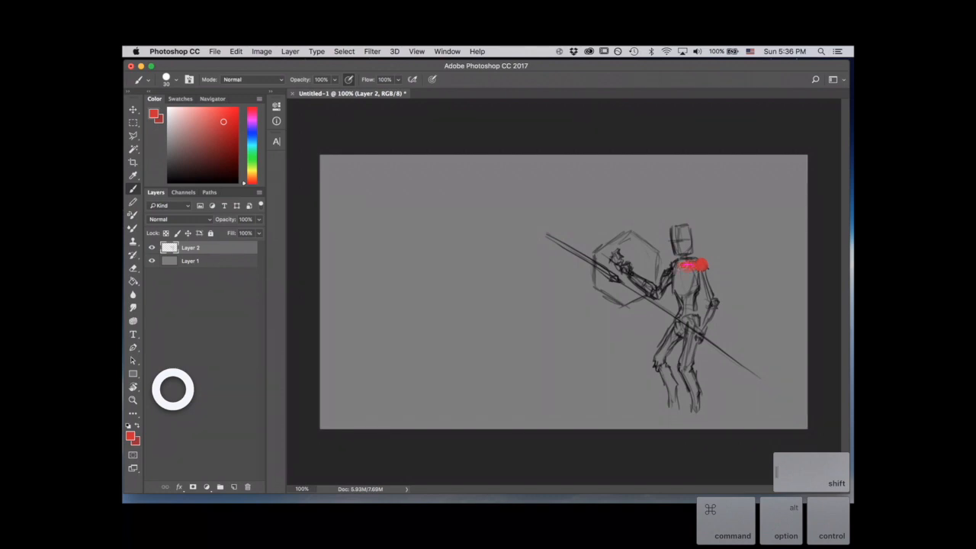
pyautogui.moveTo(689, 266); pyautogui.dragTo(701, 266)
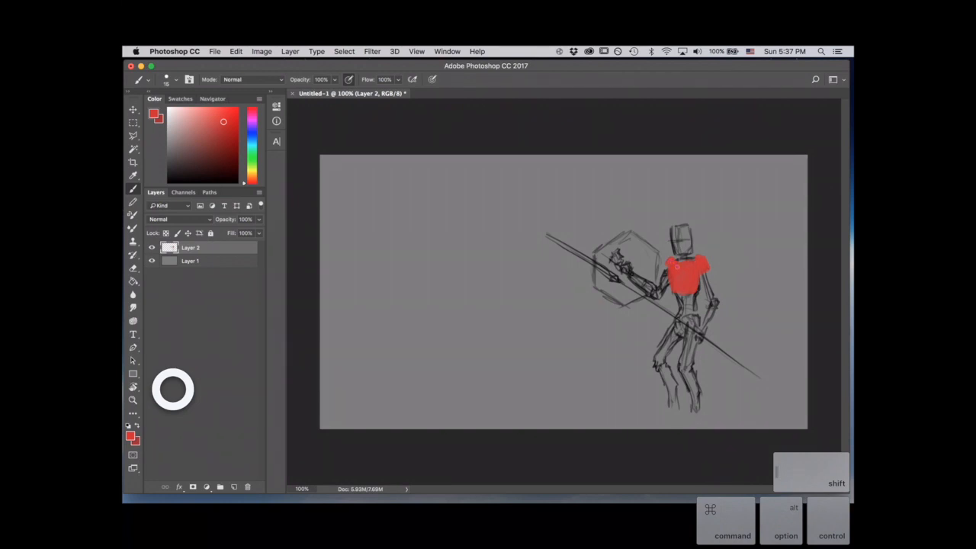
pyautogui.click(233, 152)
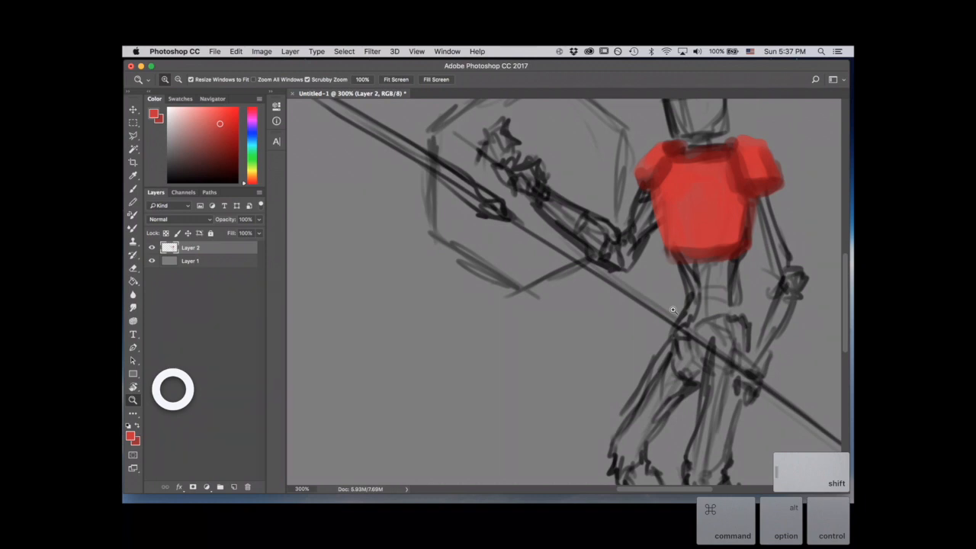
# Zoom in on the knight's upper body and return to the Brush.
pyautogui.rightClick(672, 311)
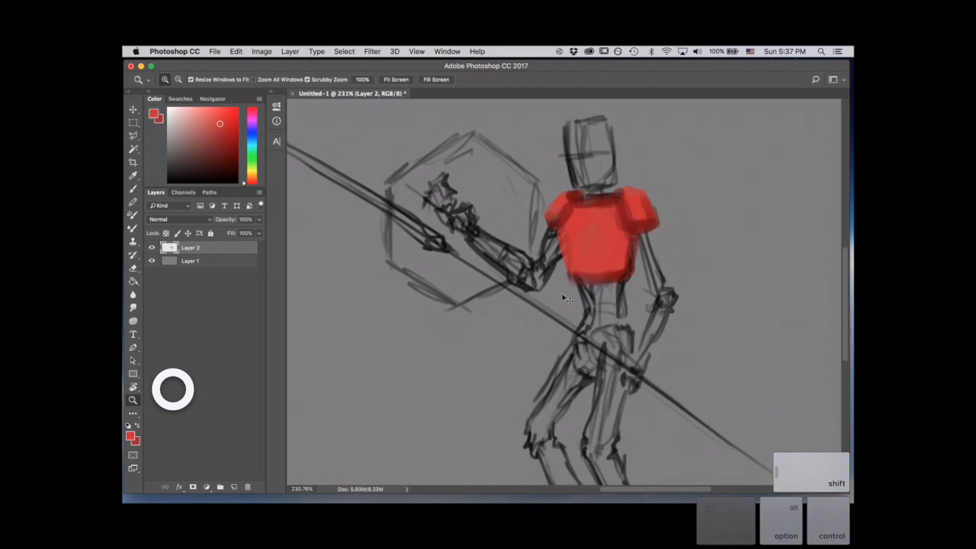
pyautogui.press('cmd')
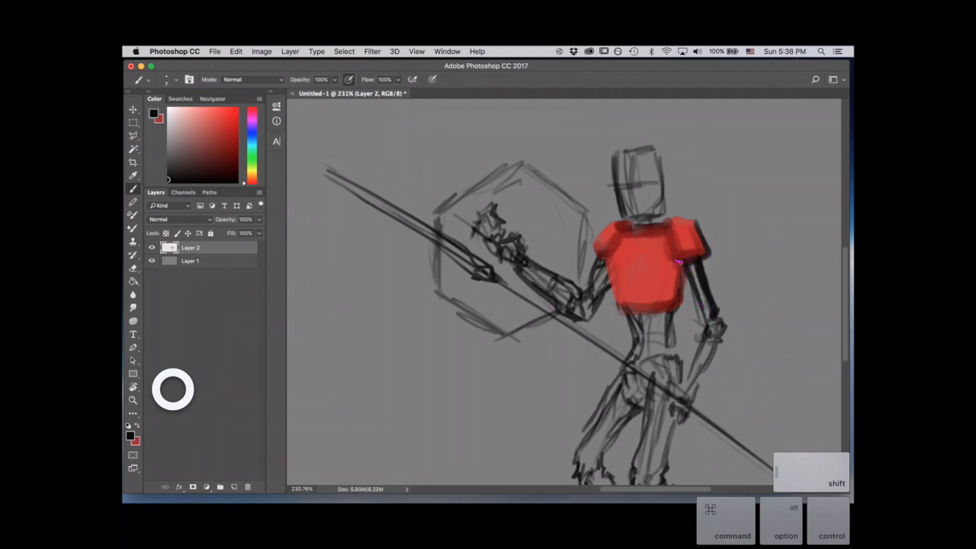
# Shade the lower chest and torso armor darker and draw the helmet's visor slits.
pyautogui.moveTo(678, 262); pyautogui.dragTo(643, 308)
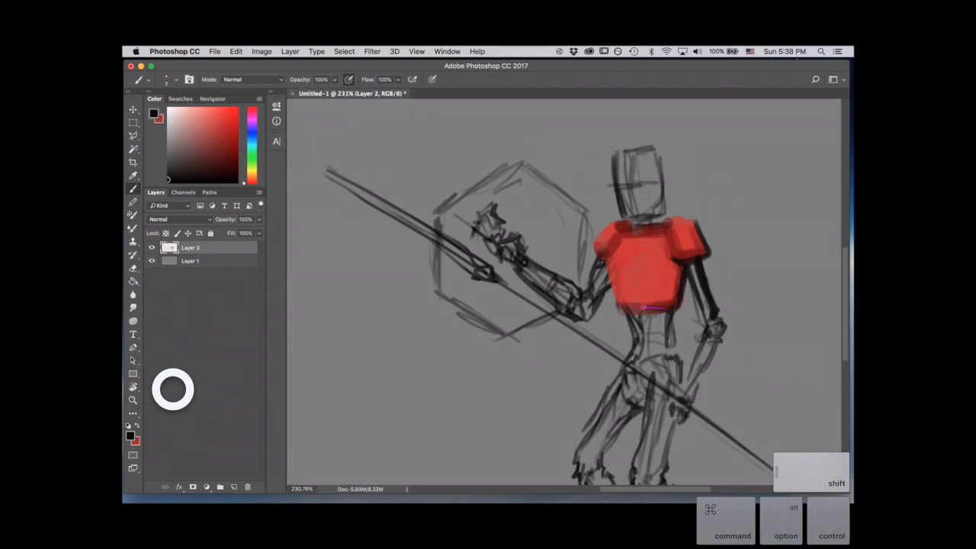
pyautogui.moveTo(643, 308); pyautogui.dragTo(607, 259)
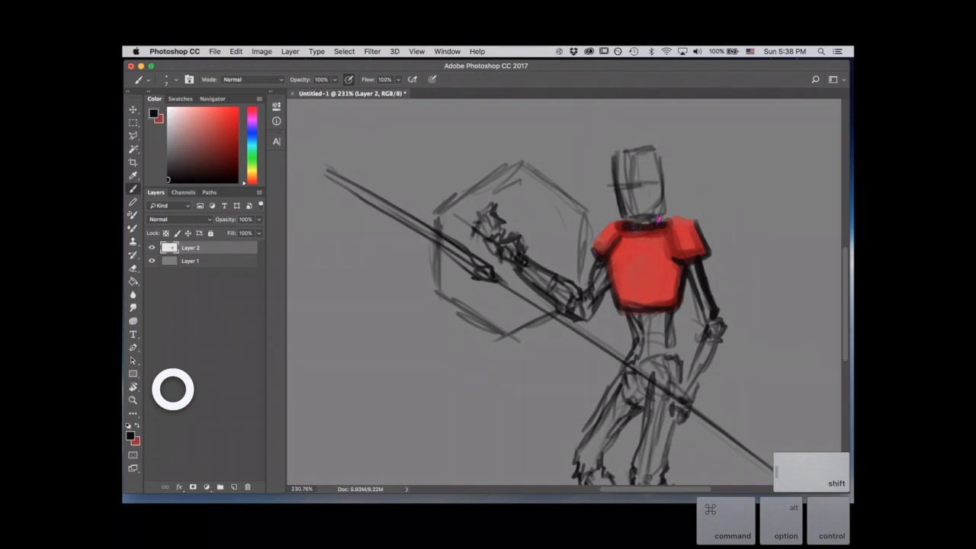
pyautogui.moveTo(663, 221); pyautogui.dragTo(656, 145)
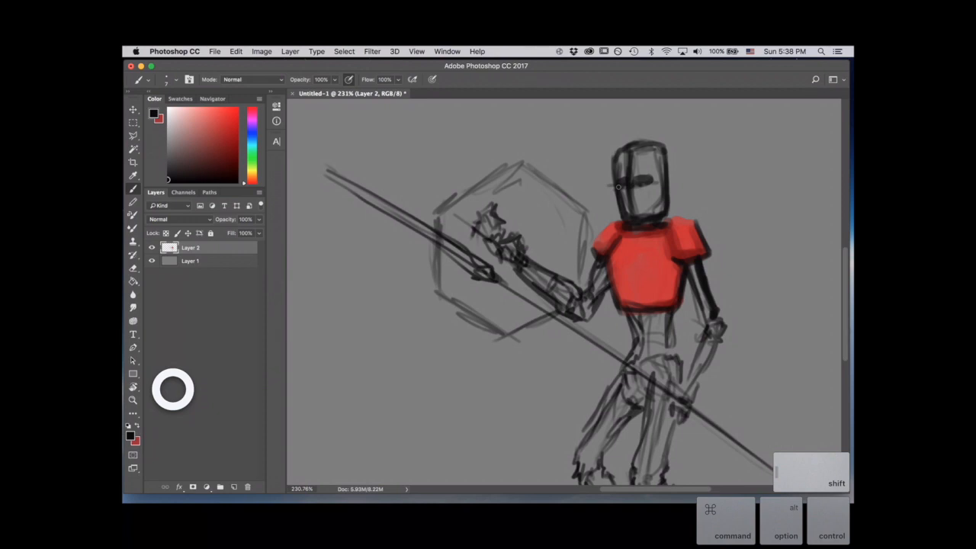
# Touch up the shoulder pads, add chest plate and belt lines, and pick a lighter red.
pyautogui.click(669, 237)
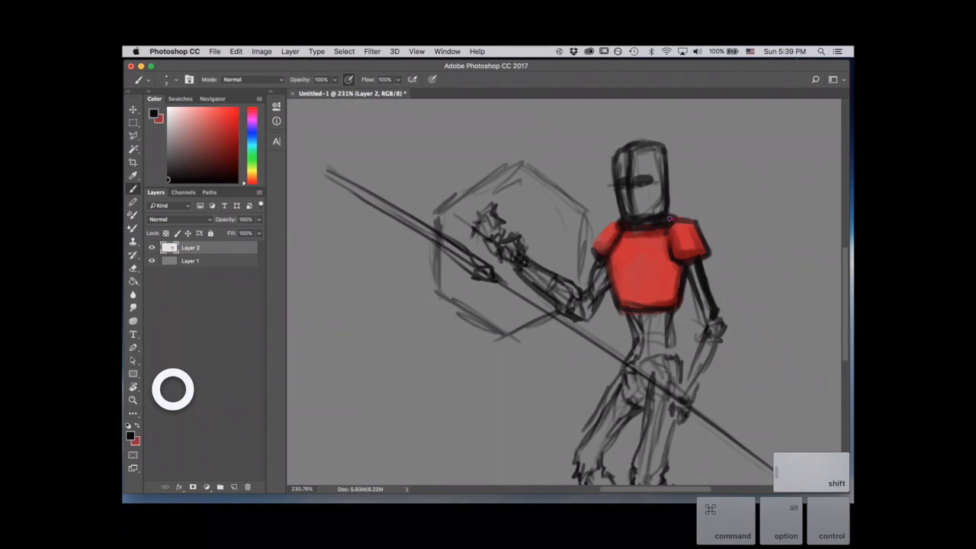
pyautogui.moveTo(668, 221); pyautogui.dragTo(677, 299)
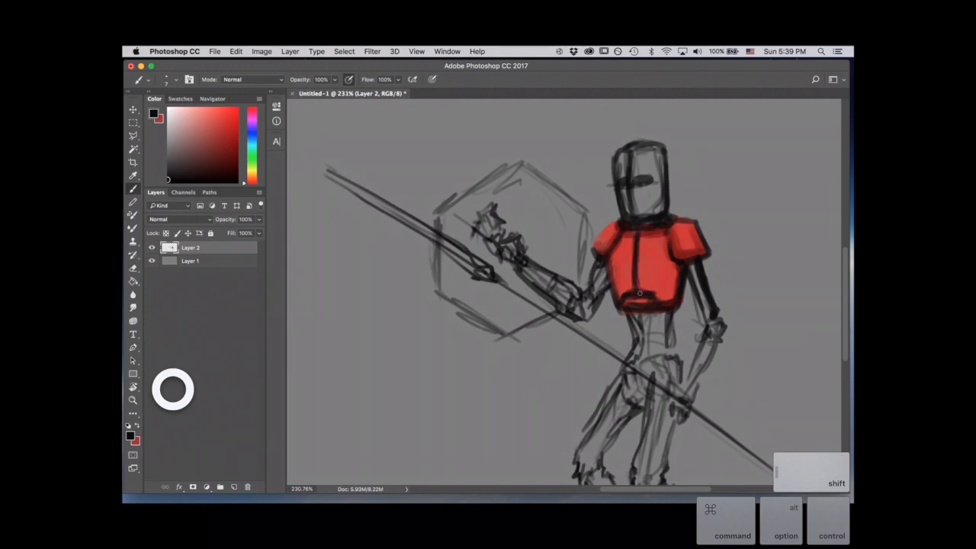
pyautogui.click(133, 177)
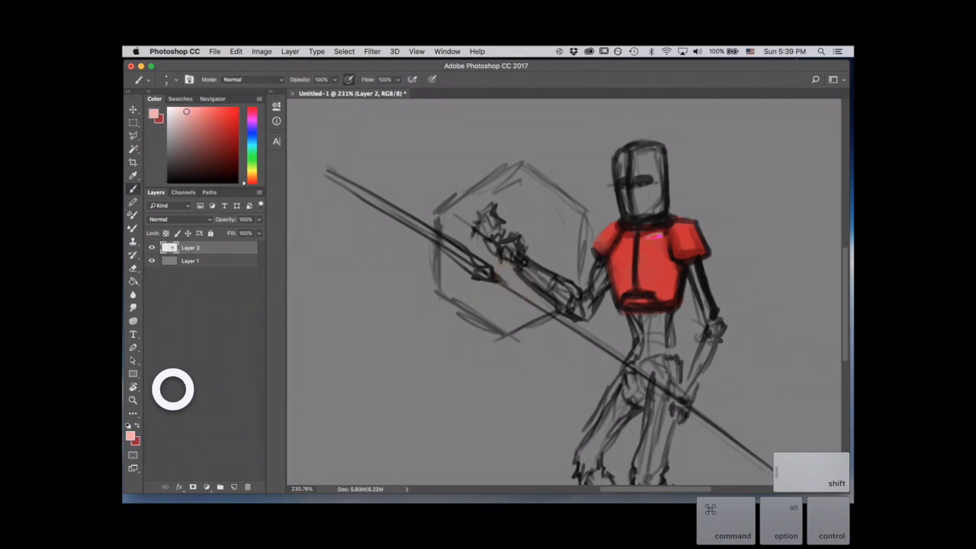
# Dab pale highlights on the chest armor, then redraw the shield and spear hand boldly.
pyautogui.click(641, 251)
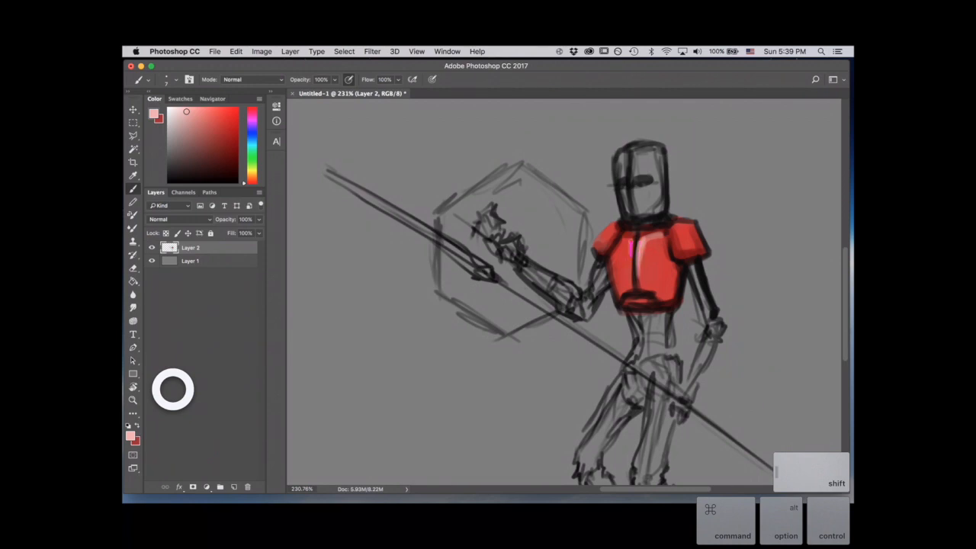
pyautogui.click(628, 252)
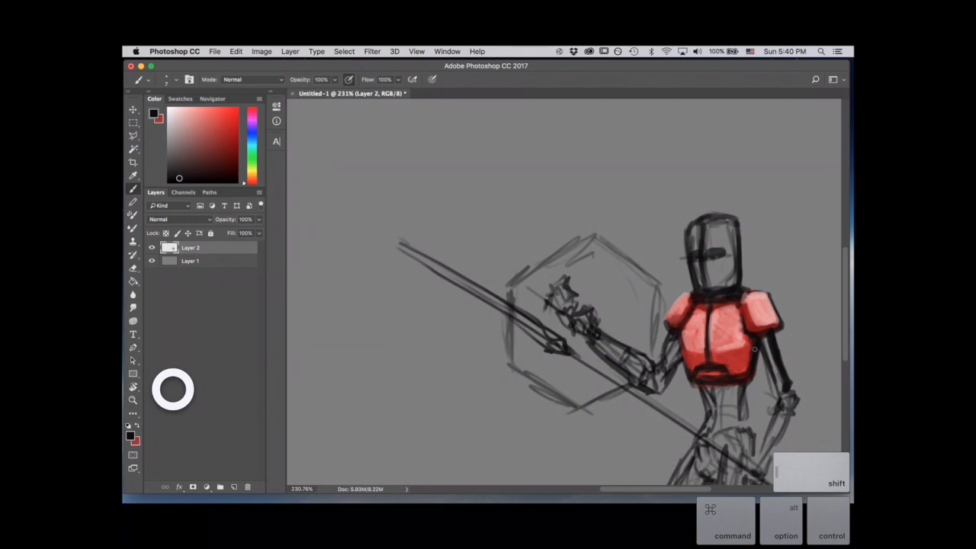
pyautogui.moveTo(589, 242); pyautogui.dragTo(642, 272)
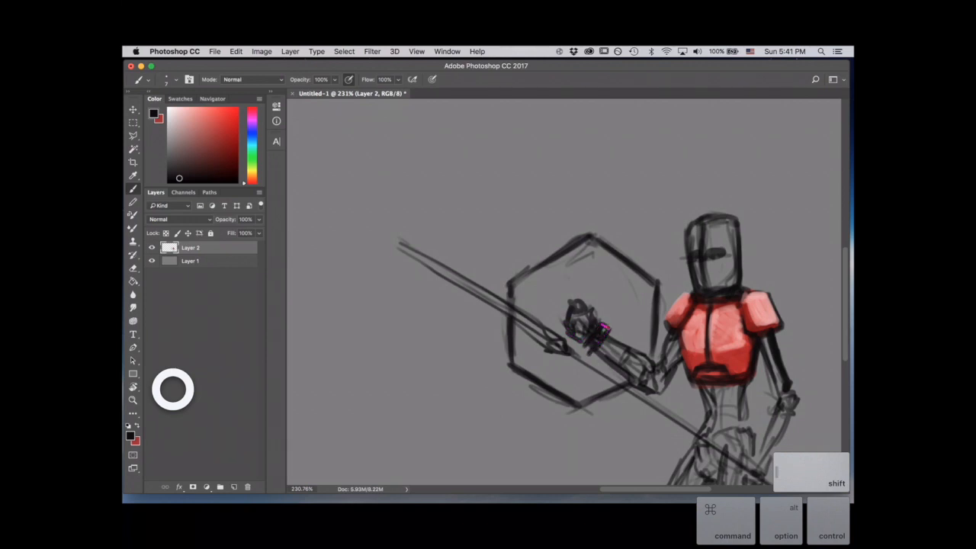
pyautogui.moveTo(602, 328); pyautogui.dragTo(625, 358)
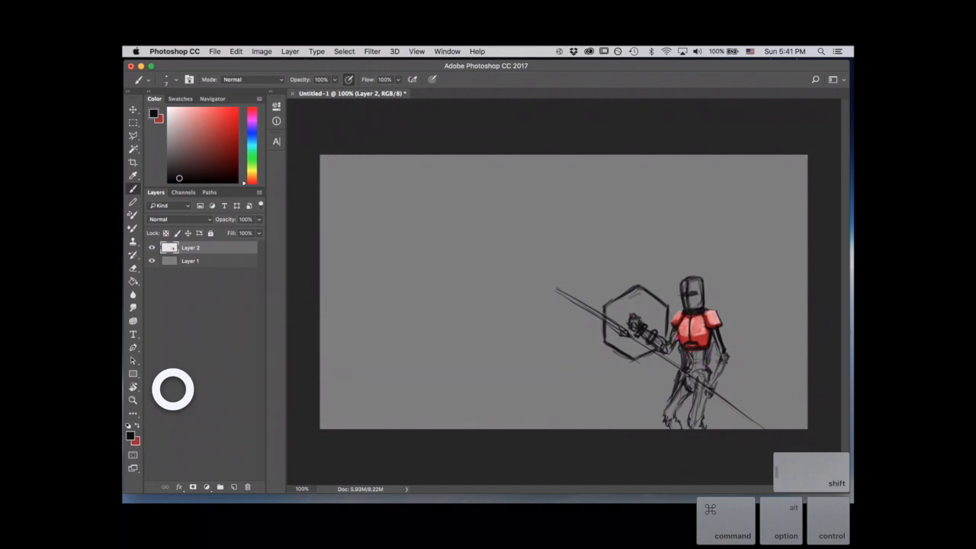
# Erase stray marks beside the shield and extend the spear toward its pointed blade.
pyautogui.click(669, 343)
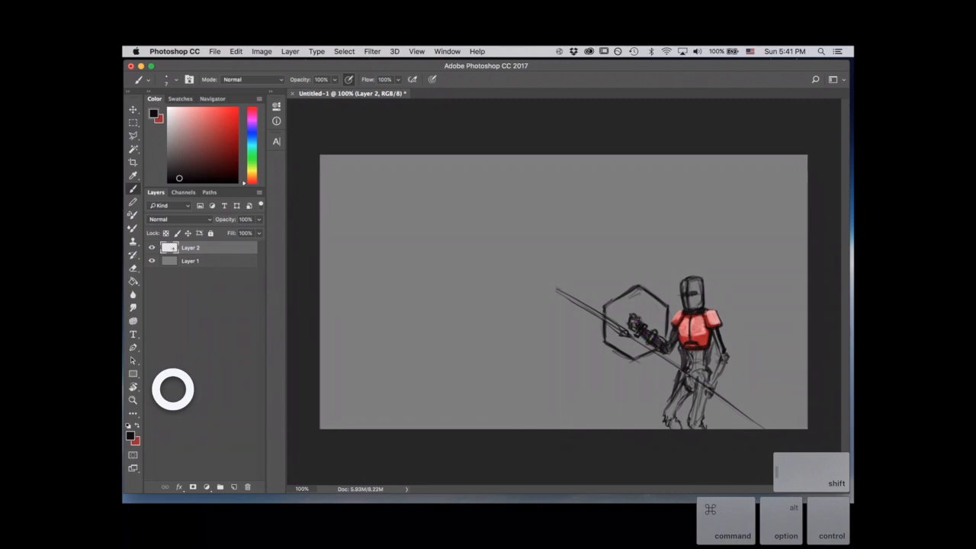
pyautogui.click(715, 339)
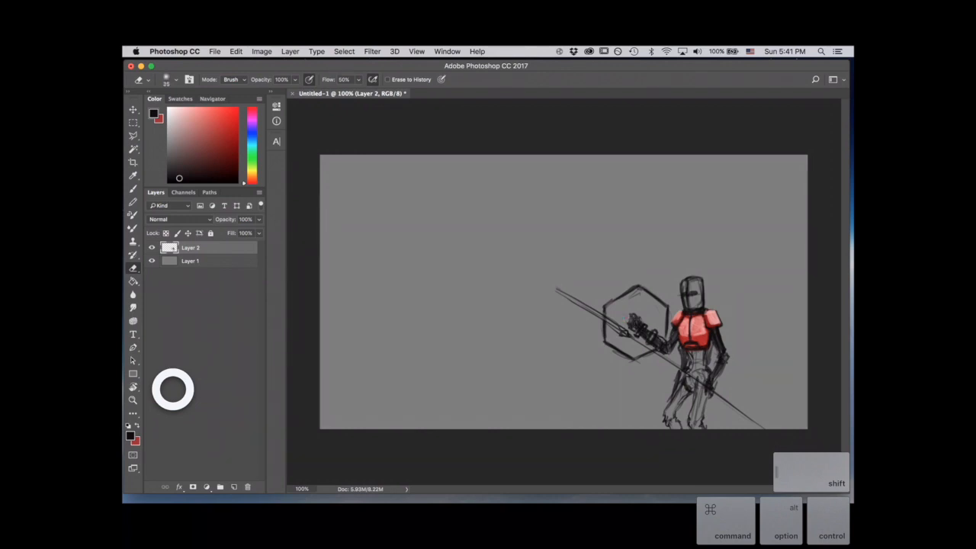
pyautogui.click(628, 320)
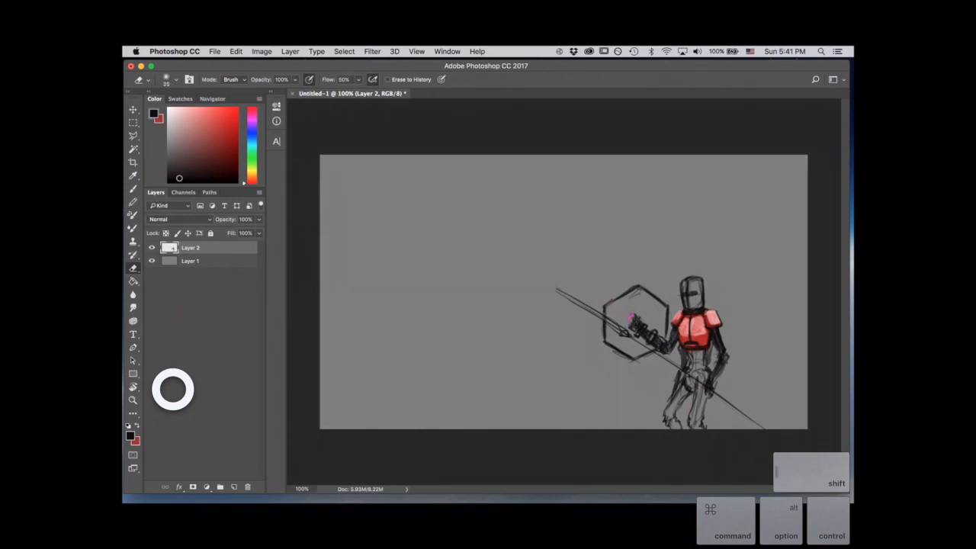
pyautogui.click(638, 320)
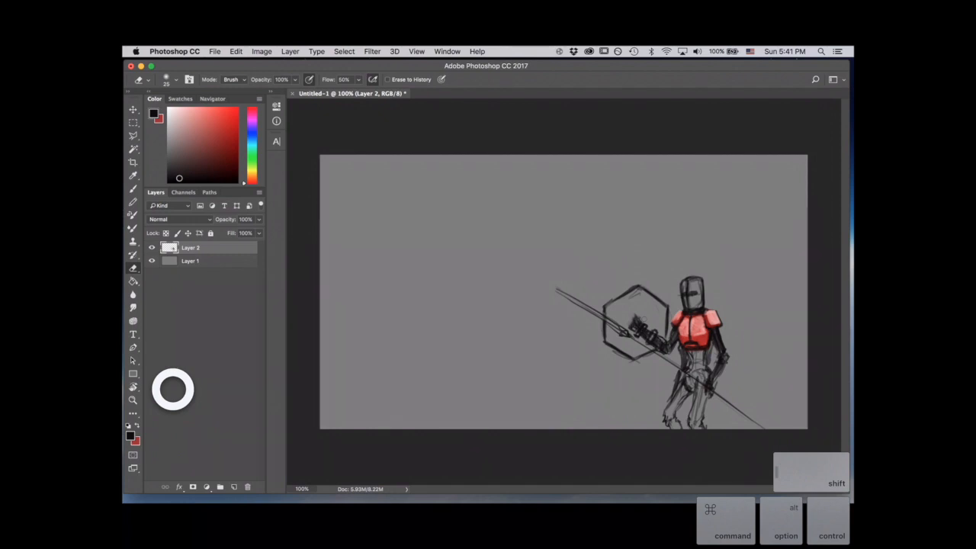
pyautogui.click(180, 79)
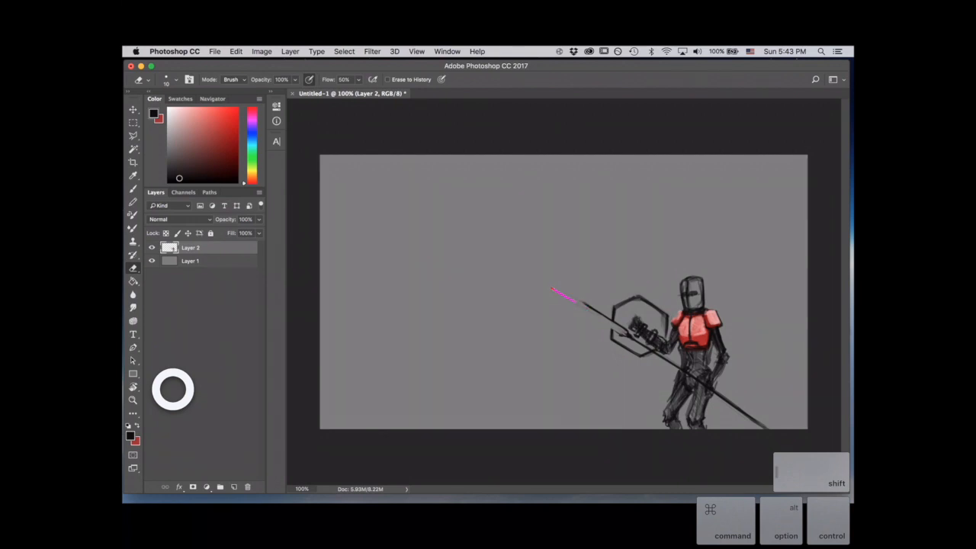
pyautogui.moveTo(552, 293); pyautogui.dragTo(591, 311)
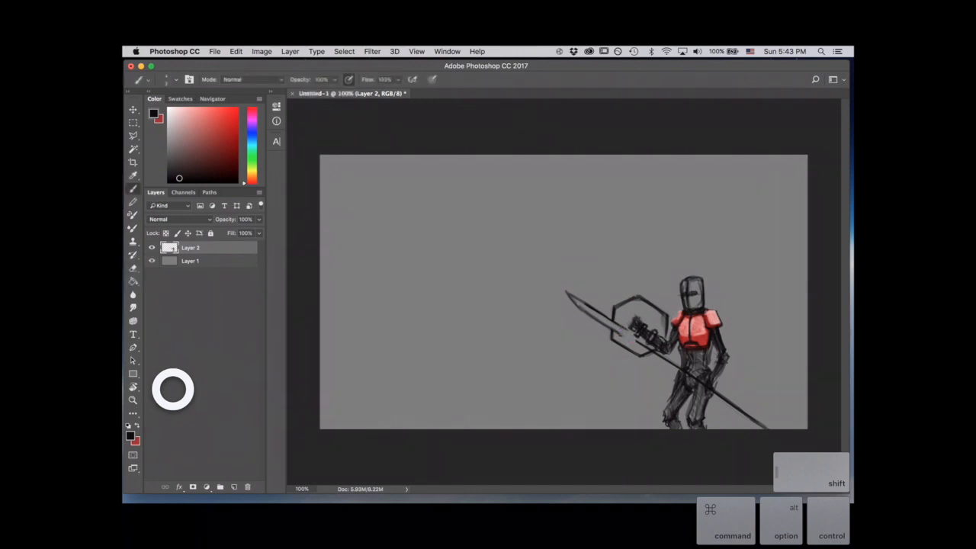
# Erase the rough helmet and return to the Brush to repaint a plain helmet shape.
pyautogui.click(638, 338)
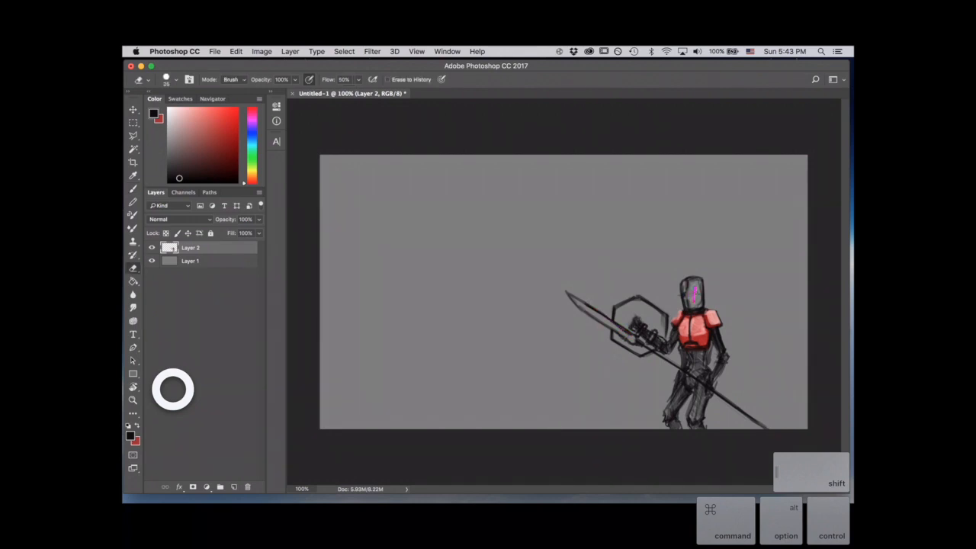
pyautogui.click(686, 298)
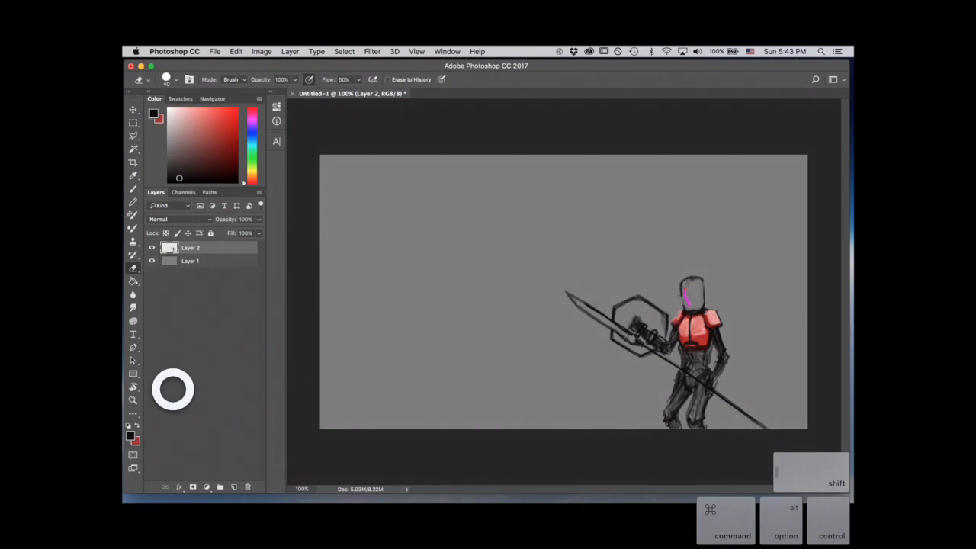
pyautogui.click(686, 297)
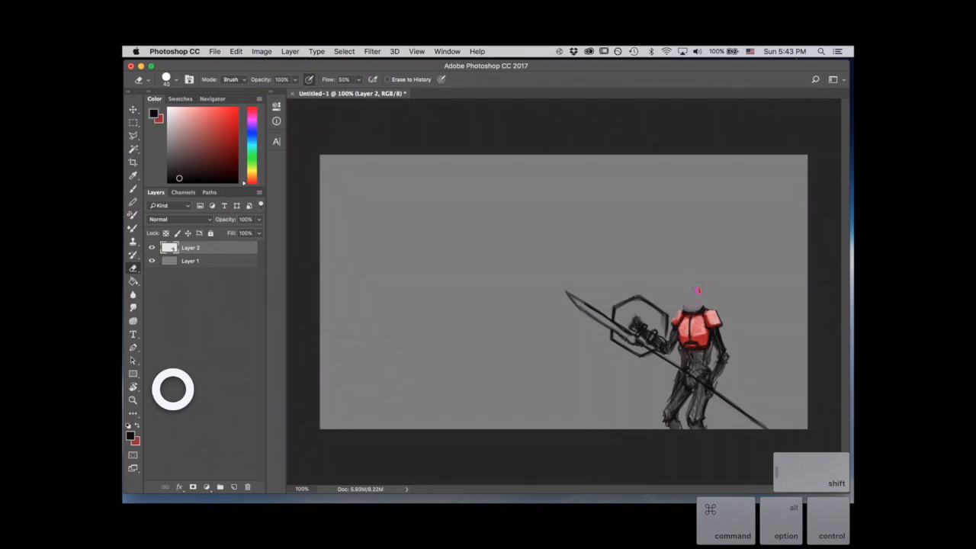
pyautogui.click(696, 304)
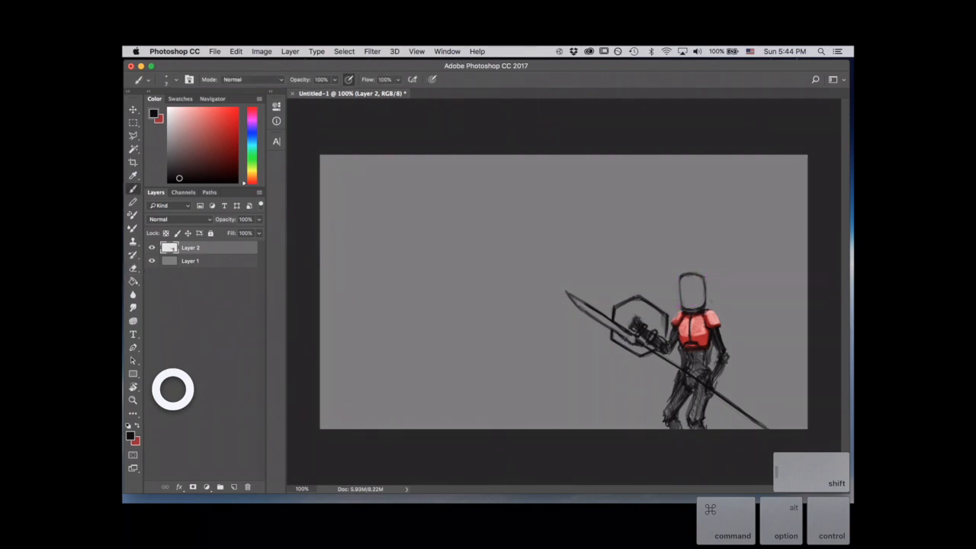
# Paint horizontal visor slits and a vertical center line onto the knight's helmet.
pyautogui.moveTo(683, 293); pyautogui.dragTo(694, 293)
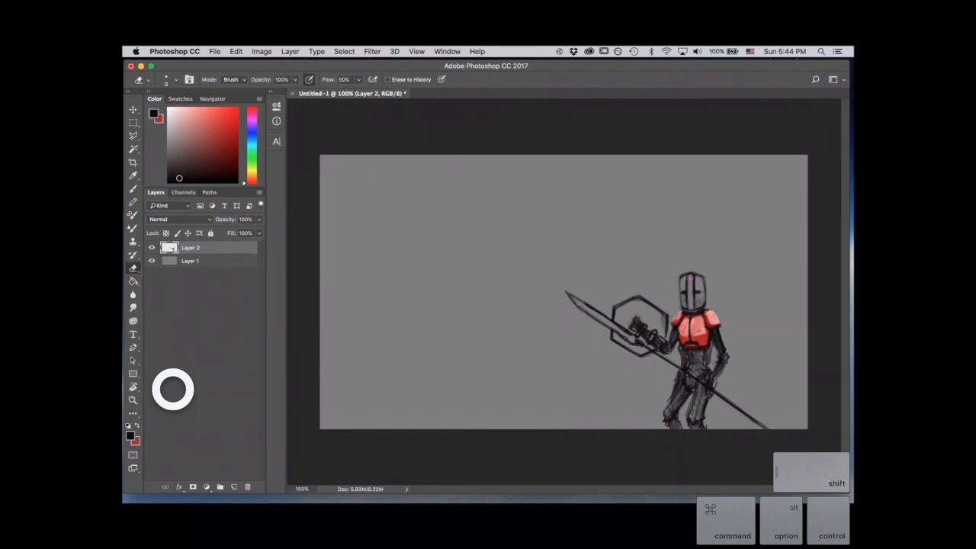
pyautogui.click(689, 287)
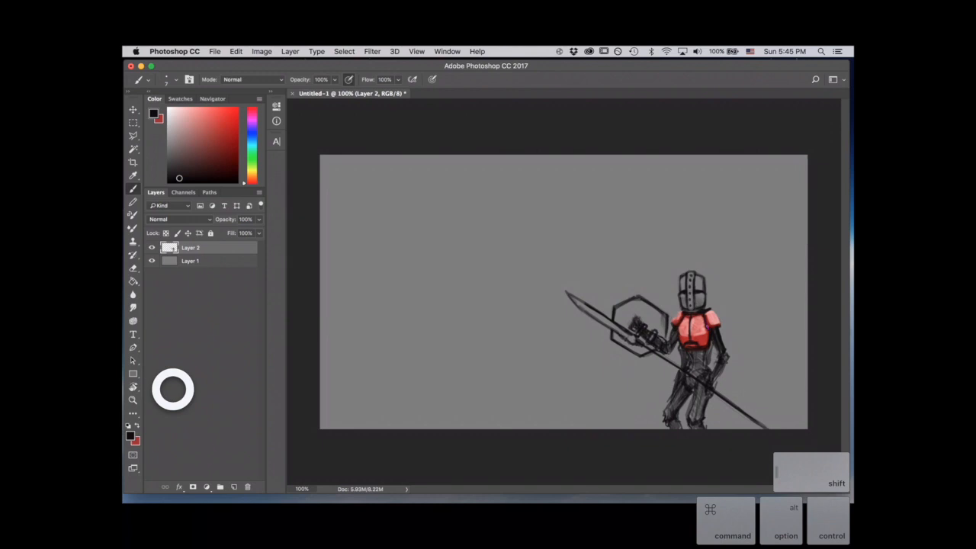
pyautogui.click(713, 320)
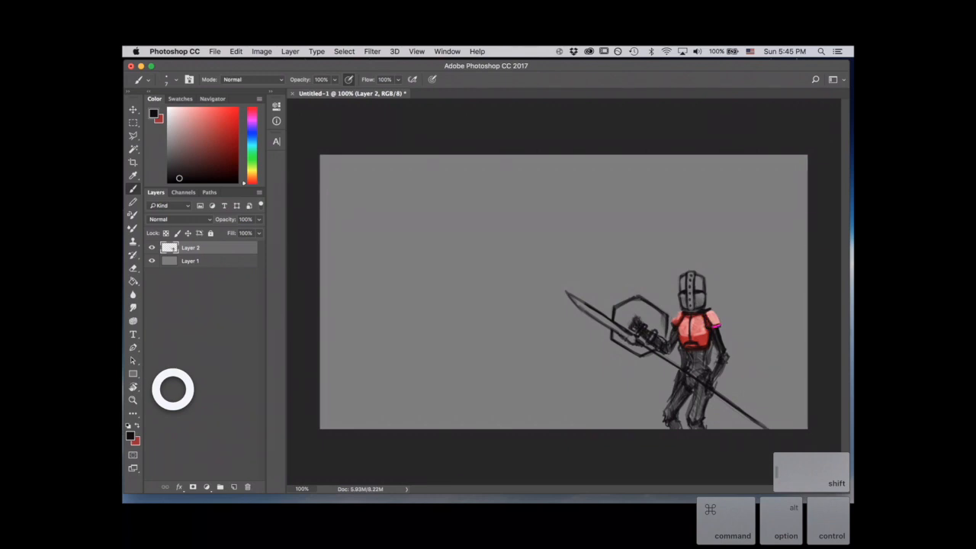
pyautogui.click(579, 375)
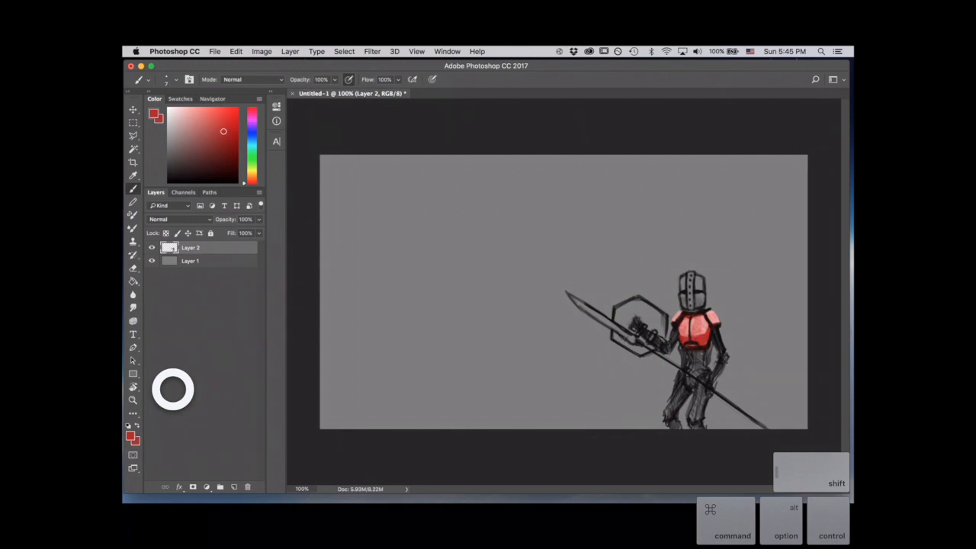
pyautogui.click(133, 189)
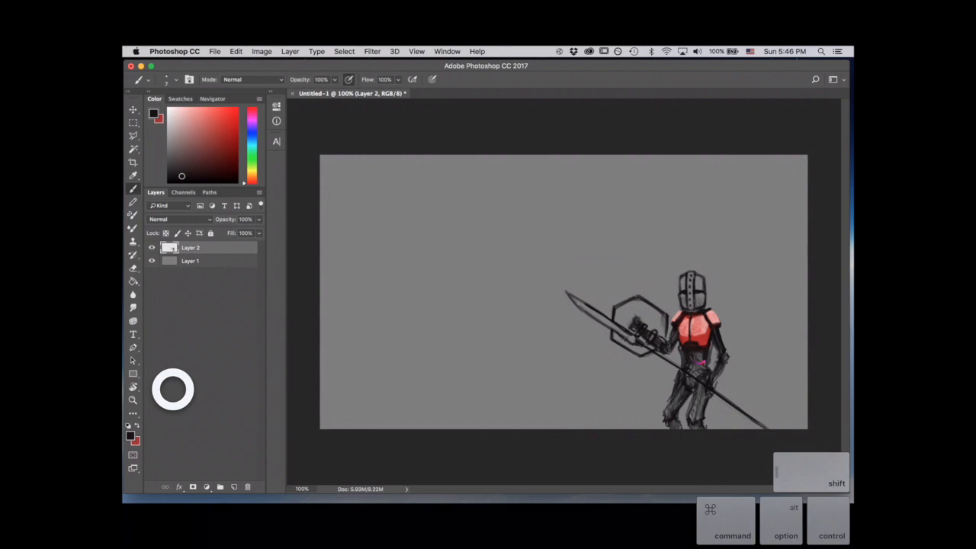
pyautogui.click(701, 366)
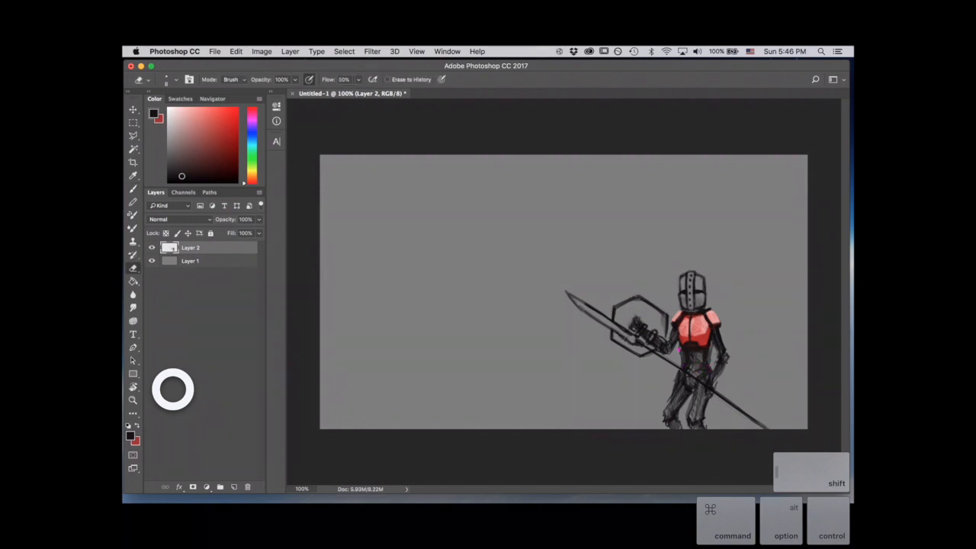
pyautogui.click(678, 353)
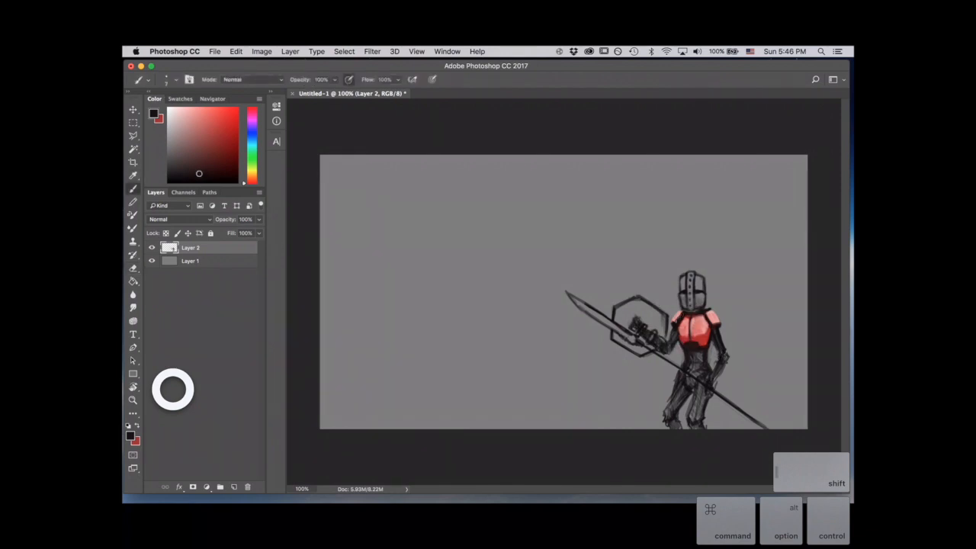
# Scribble loose strokes across the canvas, then close the document choosing Don't Save.
pyautogui.moveTo(399, 332); pyautogui.dragTo(458, 381)
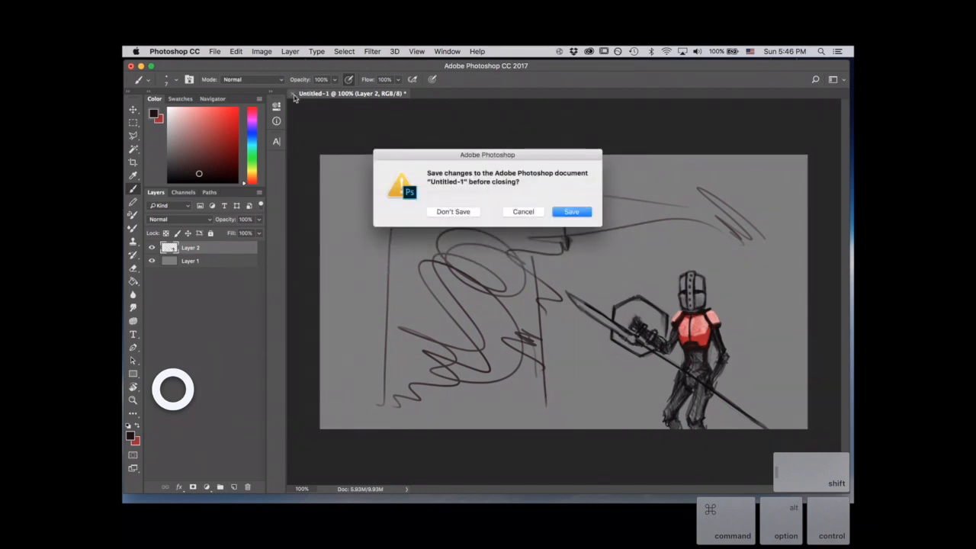
pyautogui.click(452, 210)
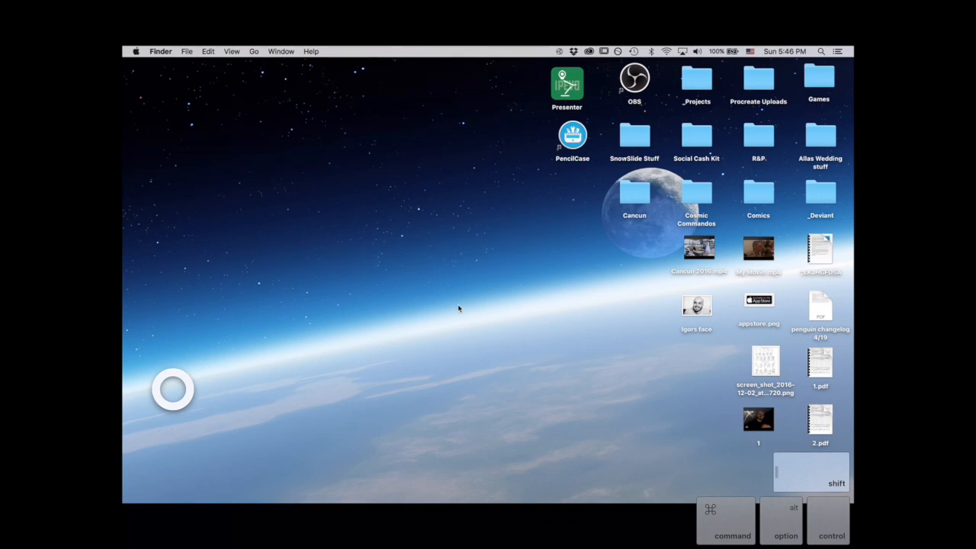
pyautogui.moveTo(739, 201)
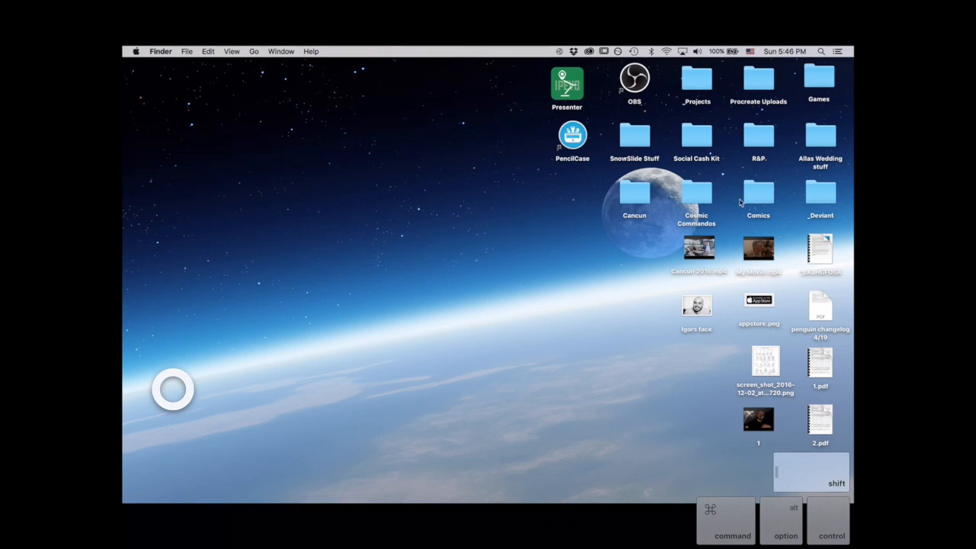
# Select and open the Cosmic Commandos folder on the desktop.
pyautogui.click(695, 197)
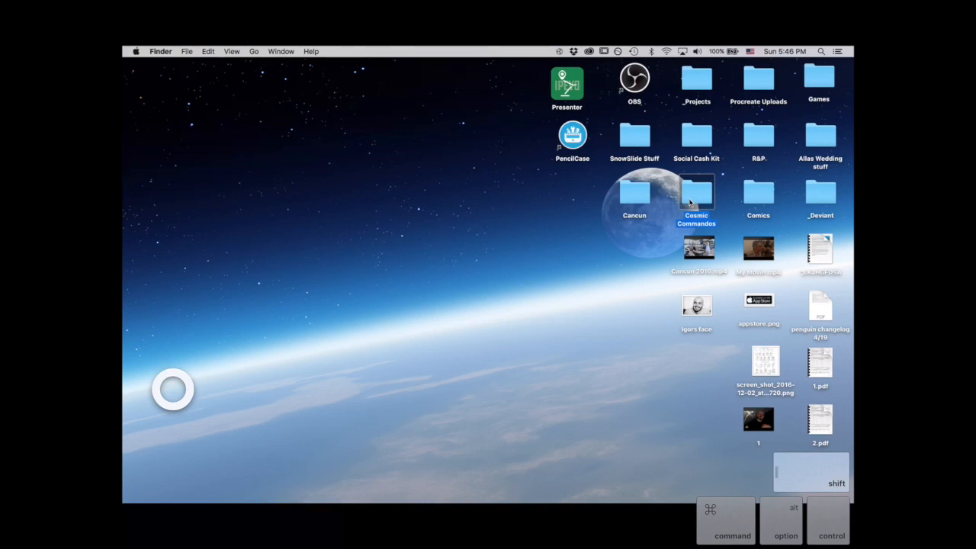
pyautogui.doubleClick(695, 193)
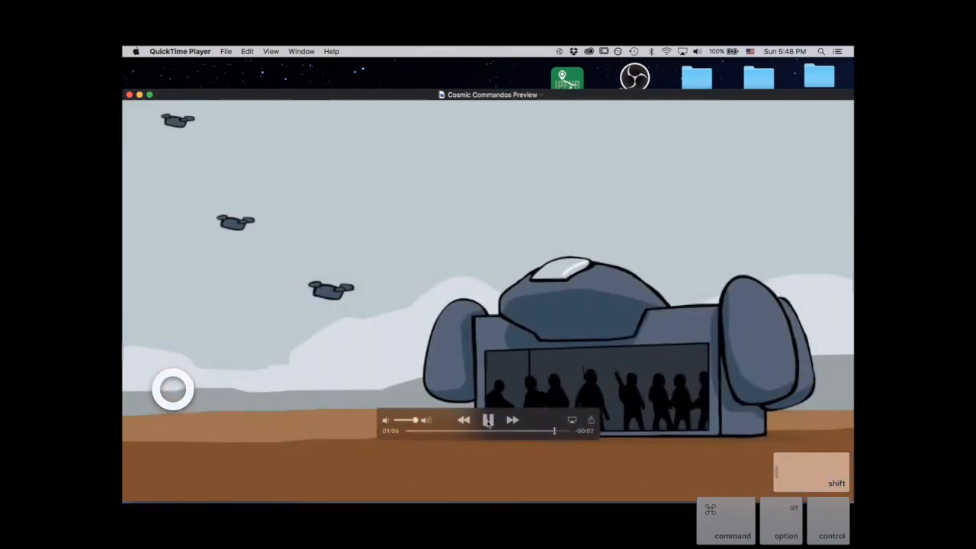
# Close the Cosmic Commandos Preview window and return focus to the desktop.
pyautogui.click(488, 419)
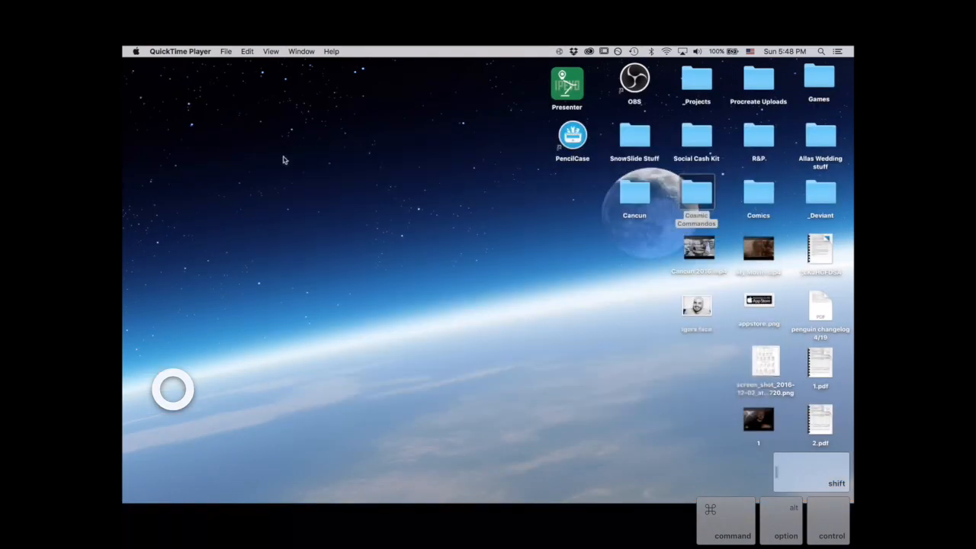
pyautogui.click(561, 350)
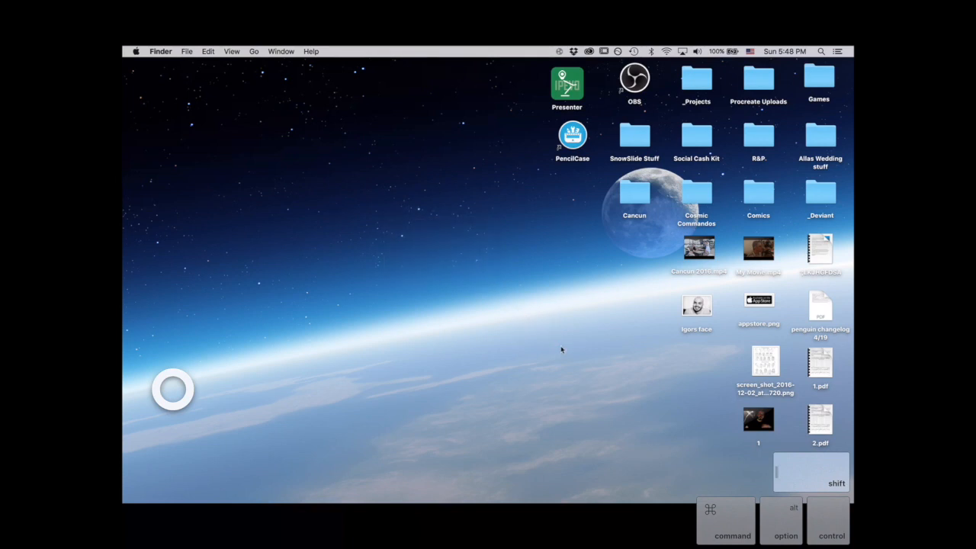